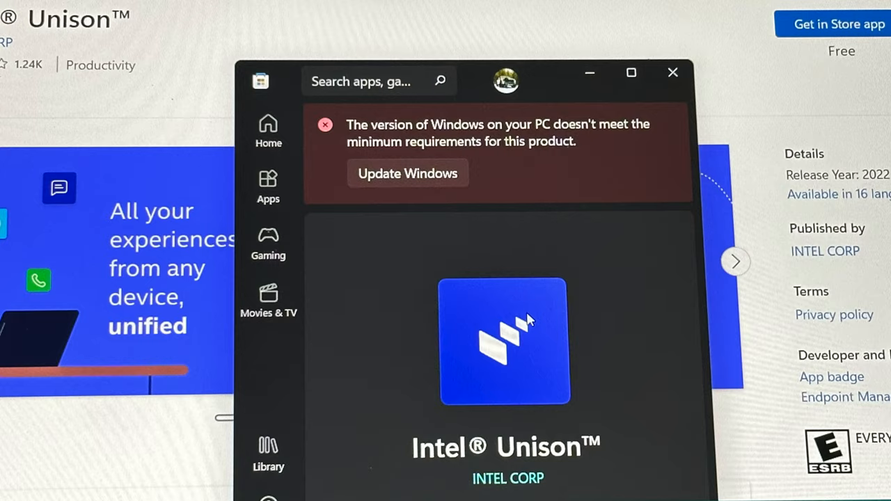
Step: Install Intel Unison from its Microsoft Store page
click(407, 173)
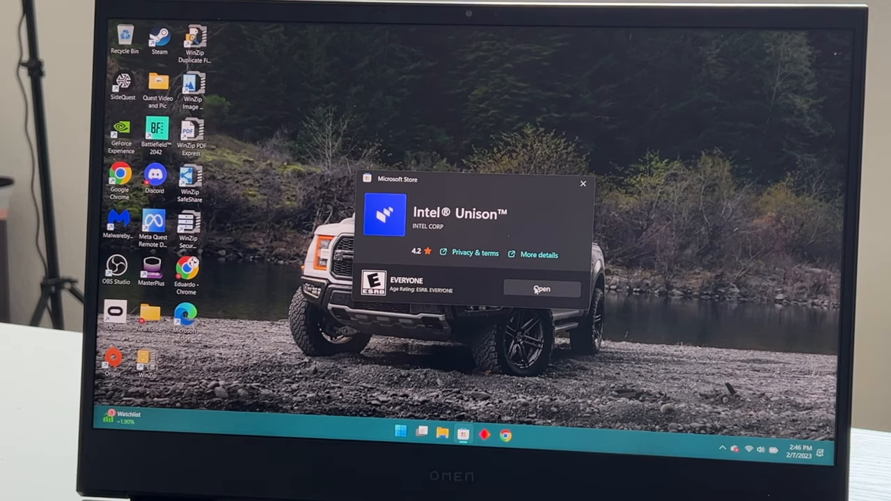
Step: Launch Intel Unison, allow crash data sharing, and close the pairing success dialog
click(542, 289)
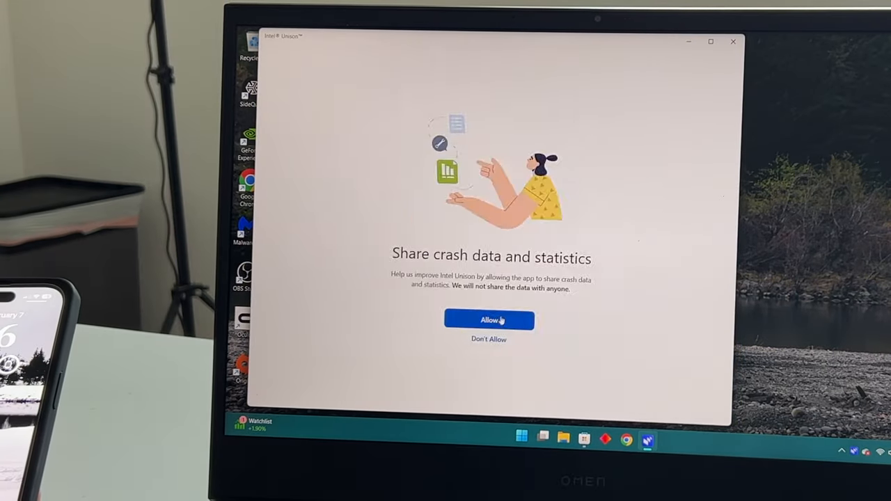
click(488, 319)
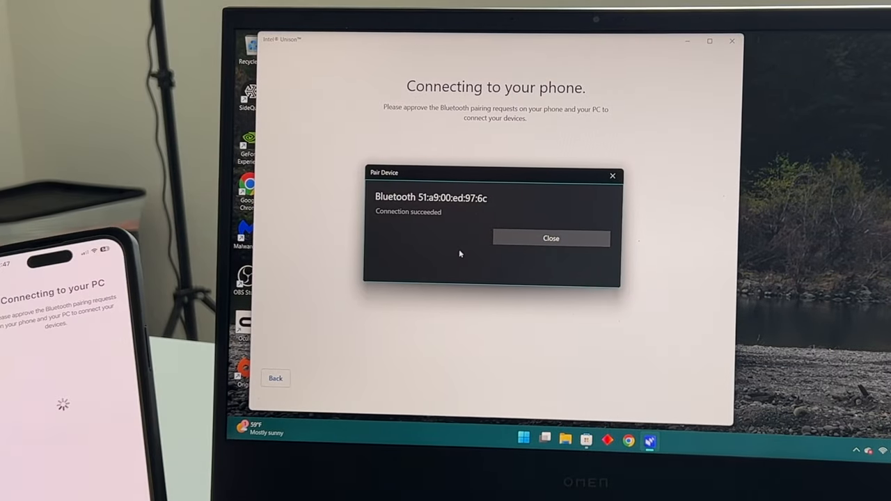
click(550, 238)
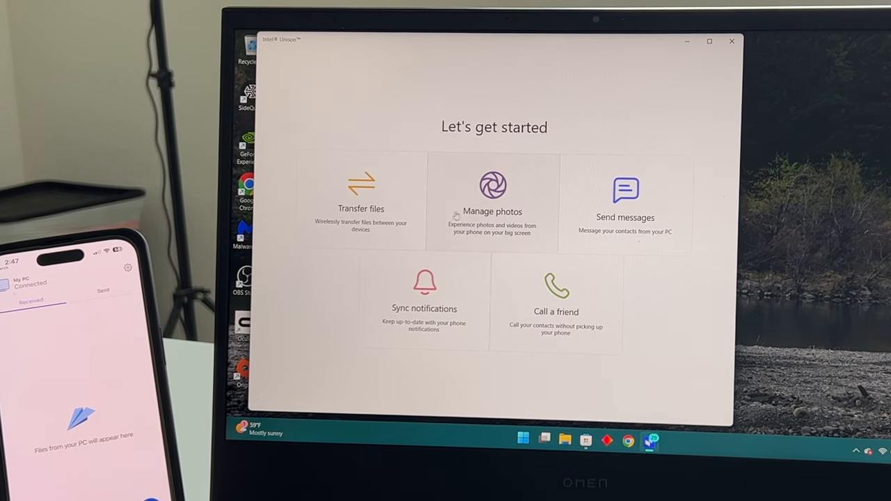
mouse_move(633, 226)
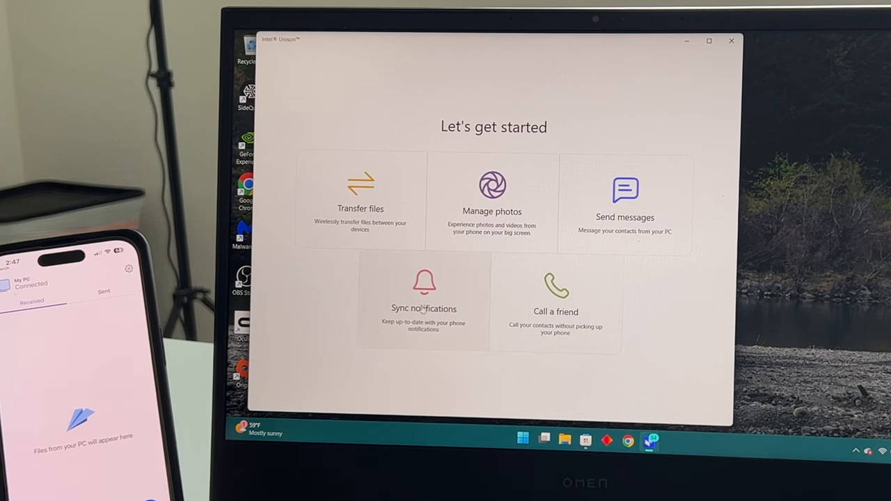
Step: Follow the Send messages guide and confirm Show Notifications is enabled on the iPhone
click(624, 201)
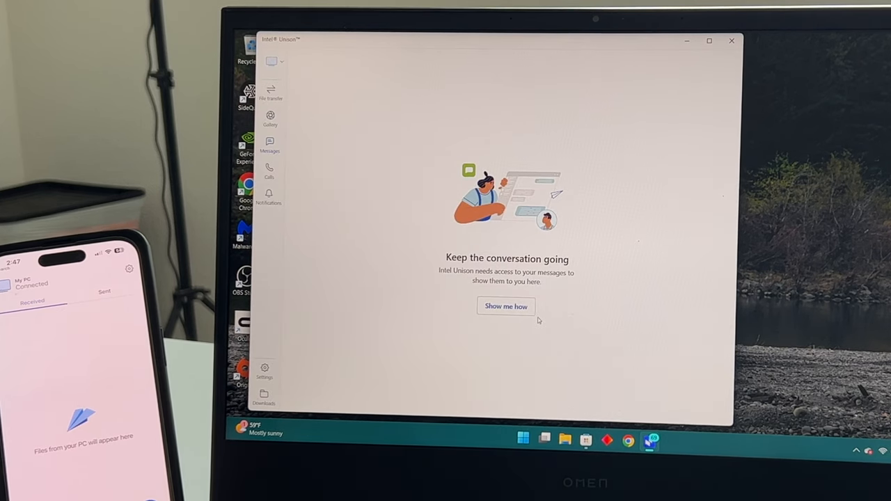
click(505, 306)
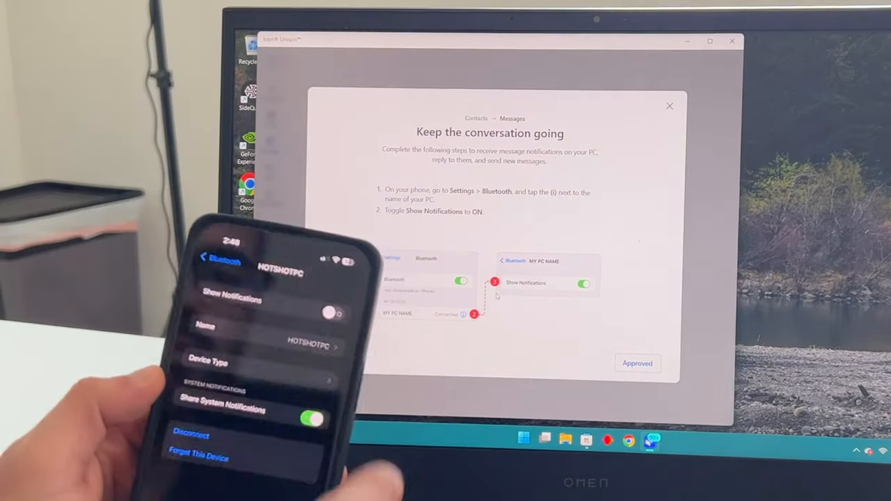
click(637, 362)
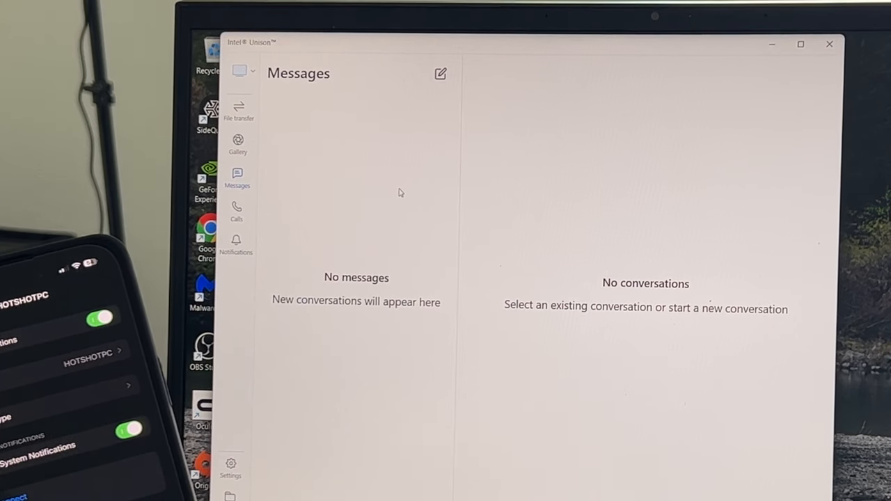
mouse_move(440, 74)
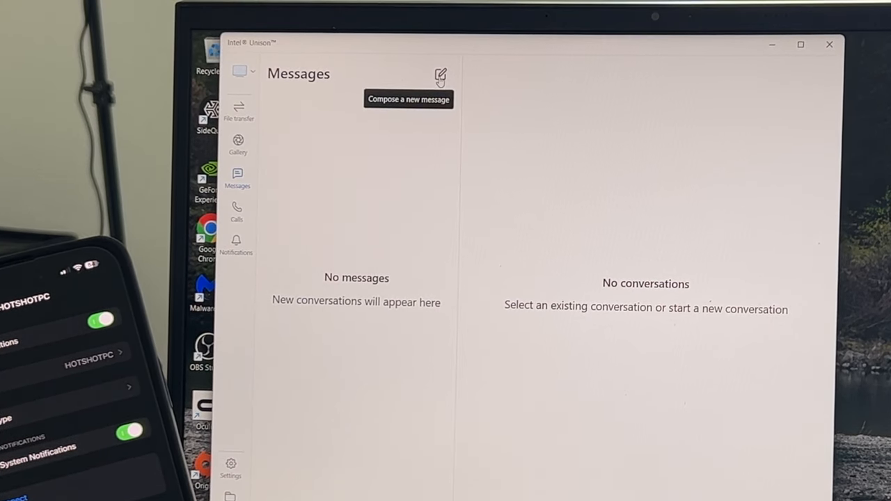
Step: Start a new message to AAA Insurance, then switch to File transfer
click(441, 74)
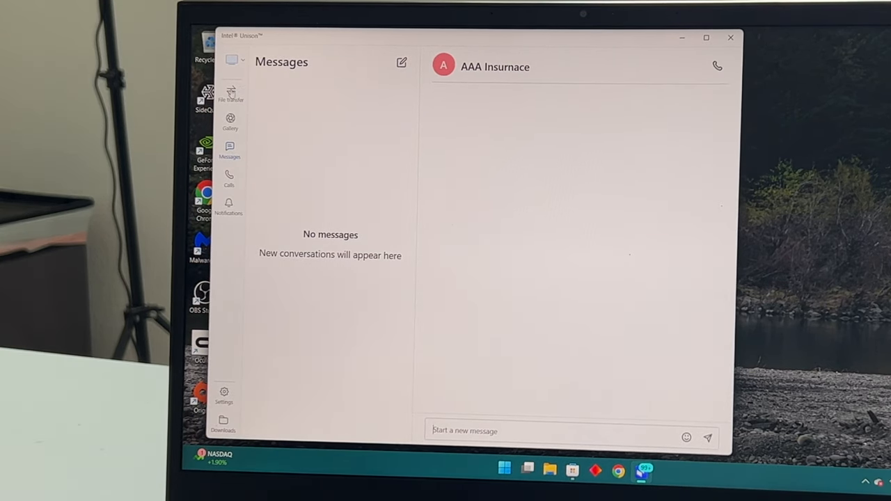
click(230, 94)
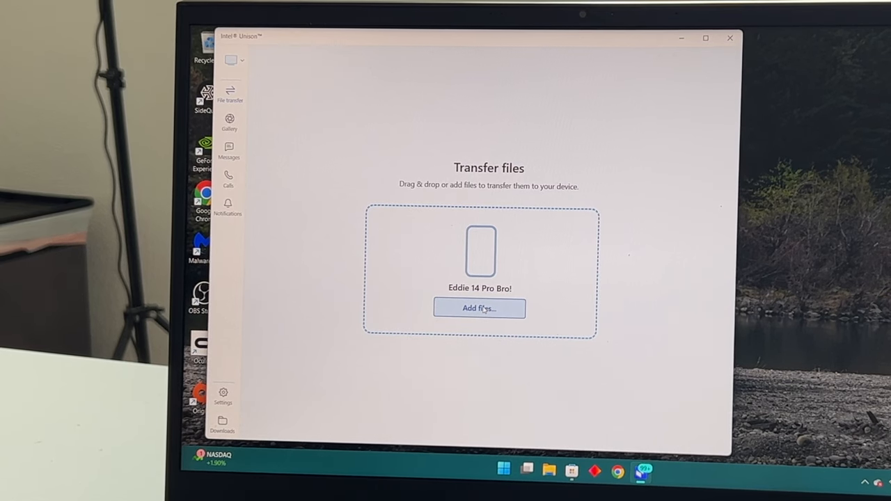
Step: Add the truck photo from the Photo folder as a file to send
click(479, 308)
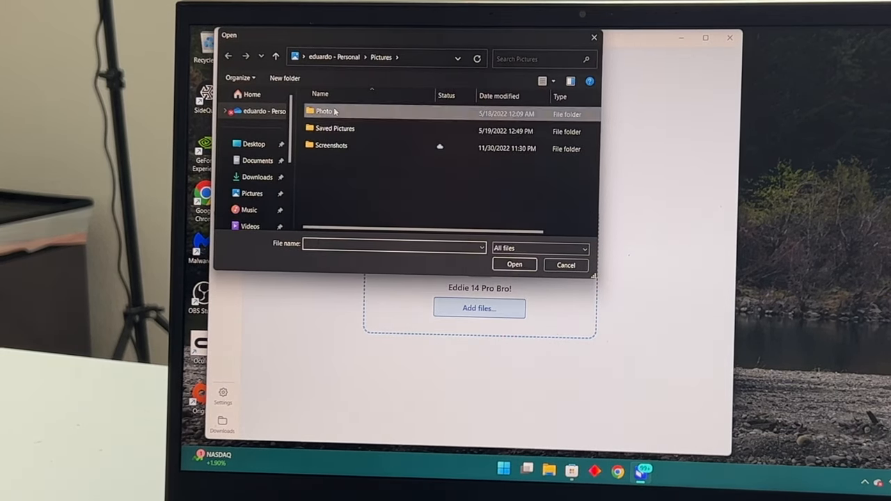
double_click(324, 114)
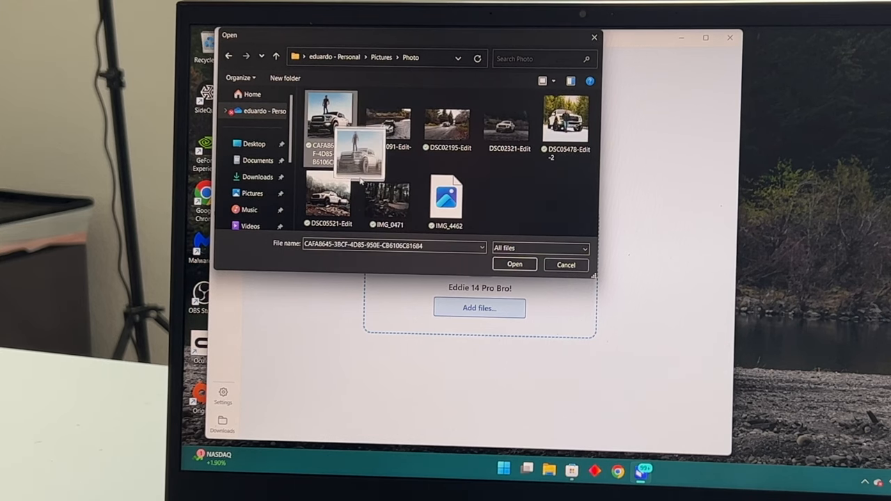
click(513, 263)
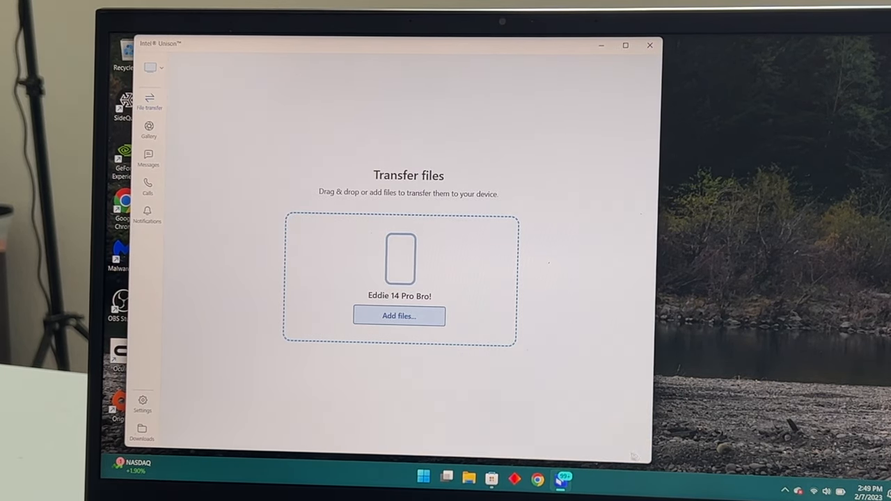
Step: View the truck photo full size in the Gallery, then go to Messages
click(149, 129)
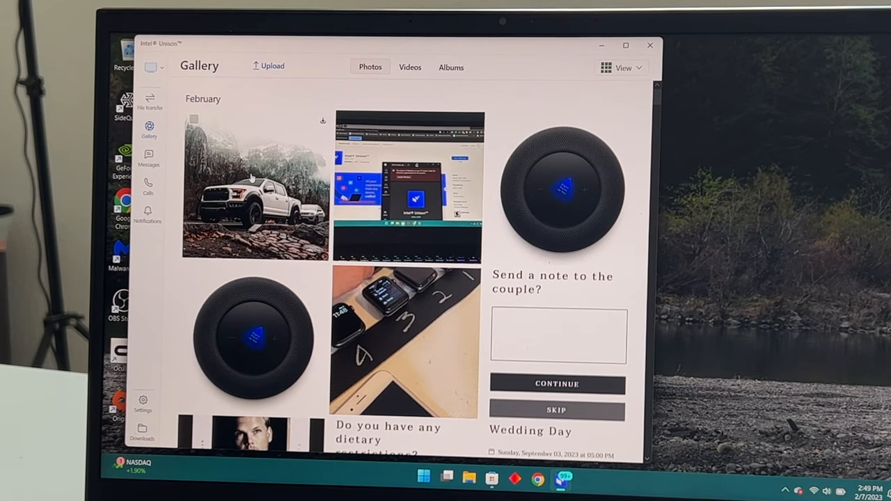
click(254, 186)
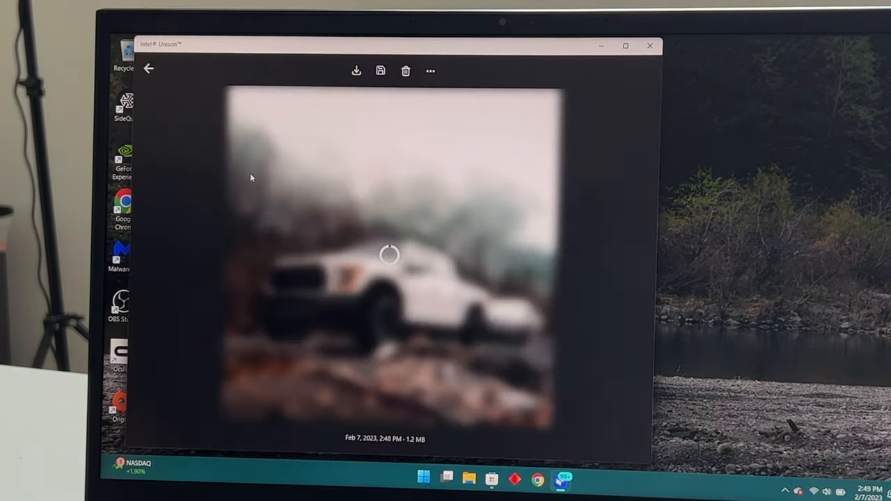
click(148, 69)
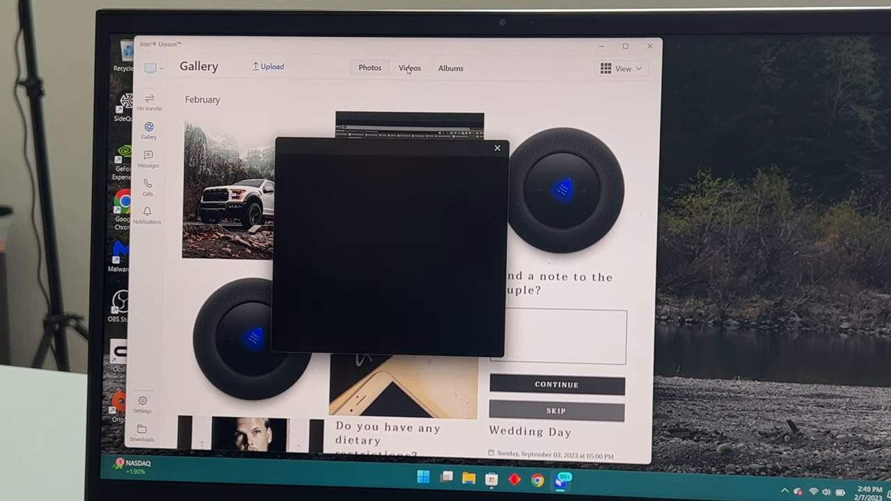
click(497, 148)
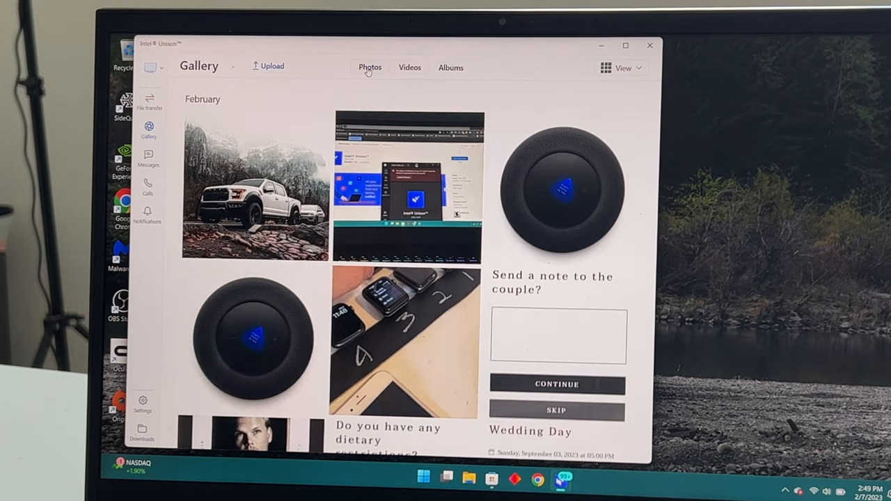
click(148, 159)
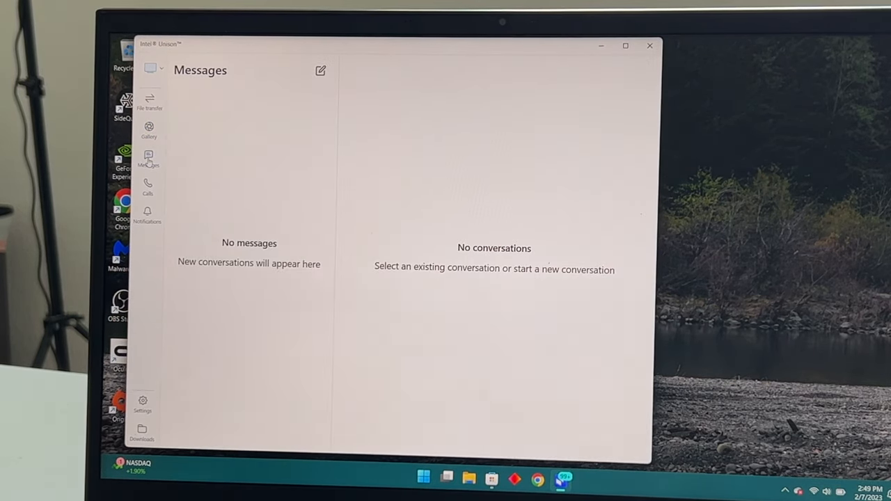
Step: Browse the Calls contacts and dial pad, then return to File transfer
click(147, 186)
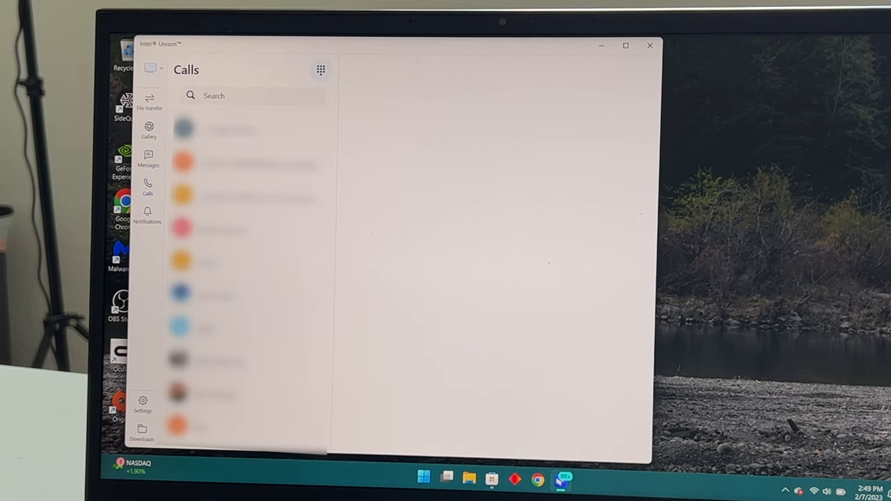
click(320, 69)
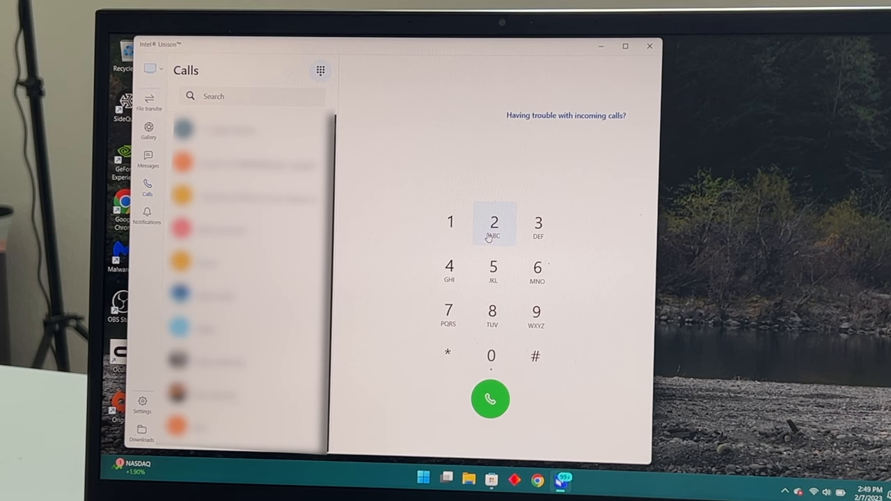
click(149, 101)
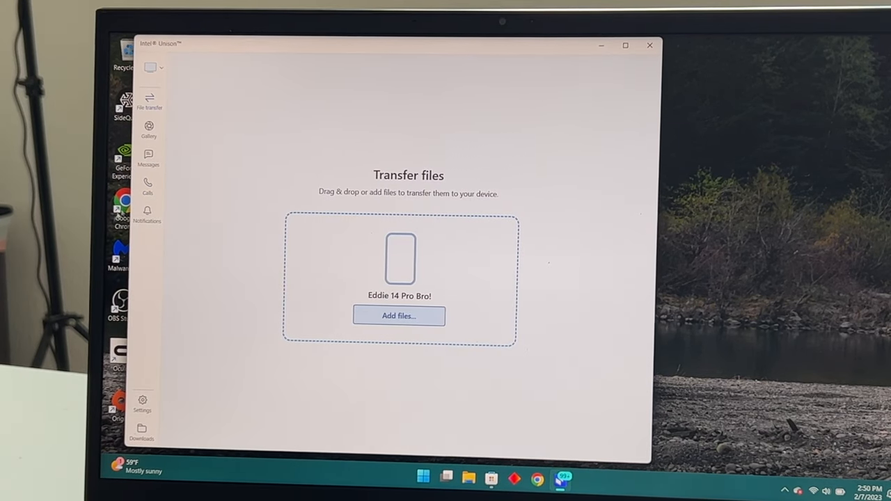
click(142, 400)
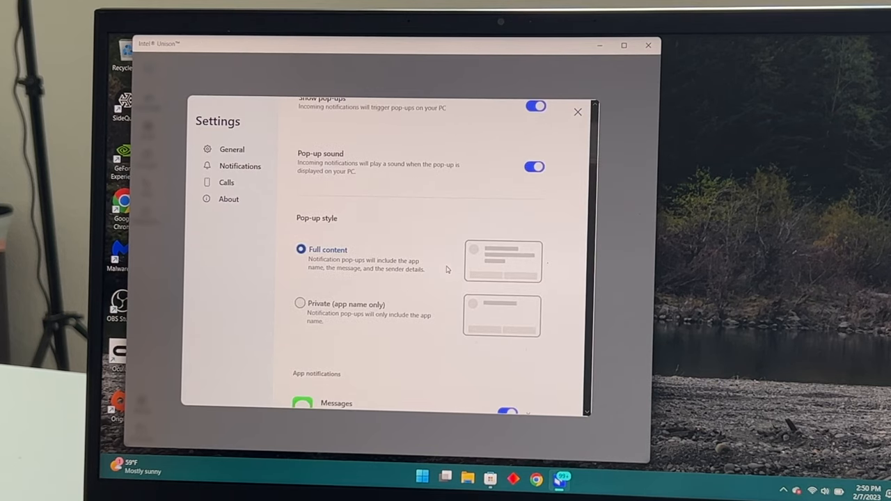
scroll(down, 3)
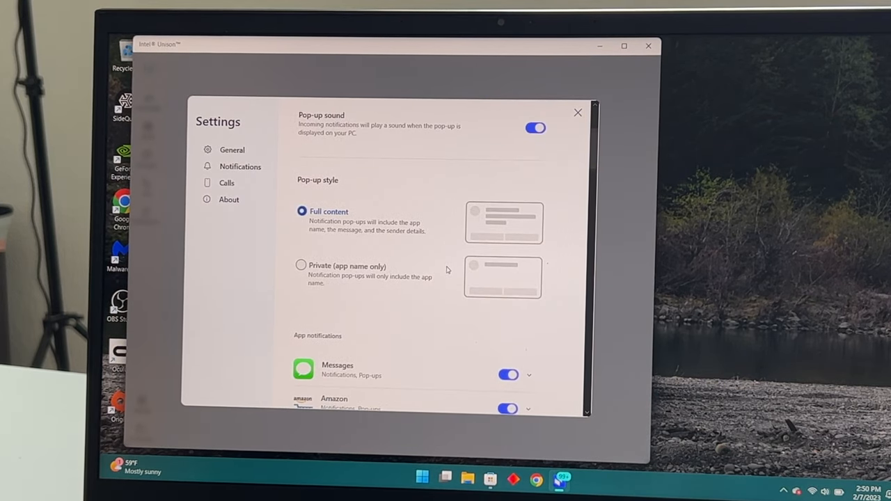
scroll(down, 3)
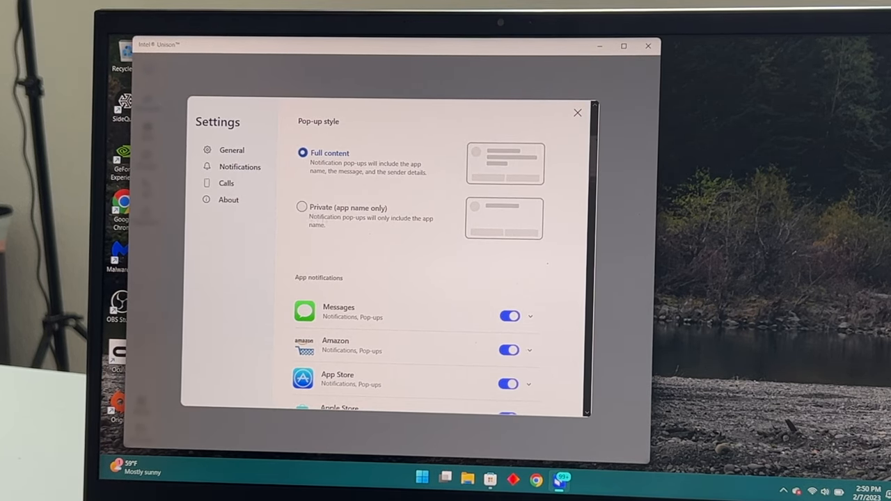
scroll(down, 3)
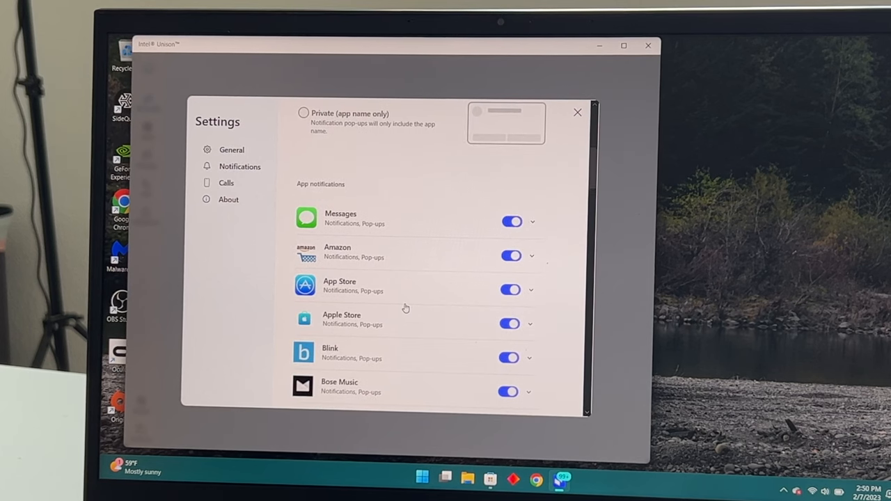
scroll(down, 3)
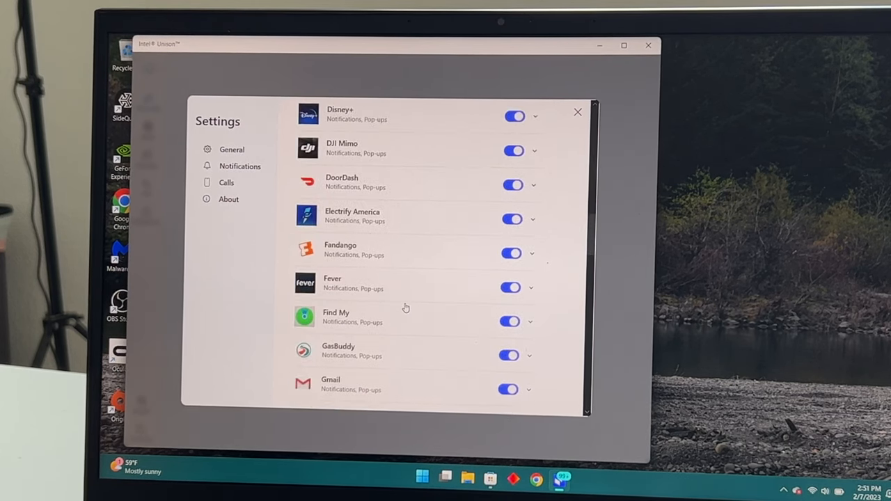
scroll(down, 3)
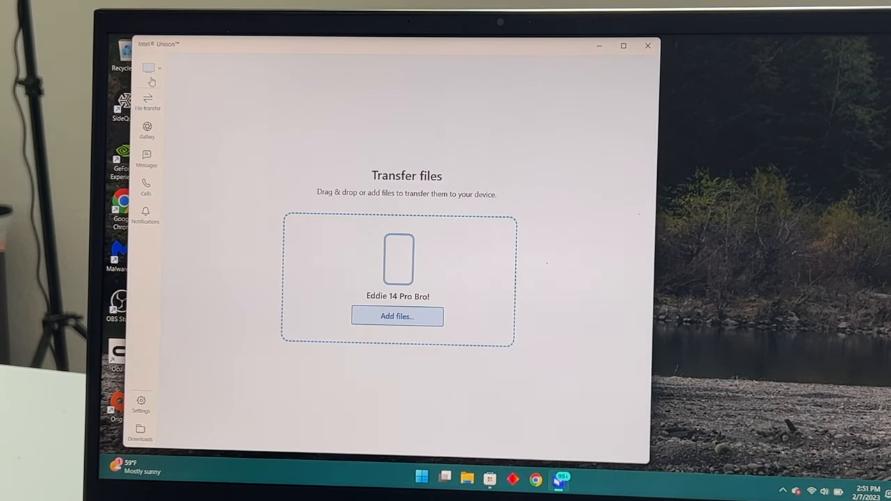
Step: Check the phone's battery in the device menu, then open General settings
click(149, 68)
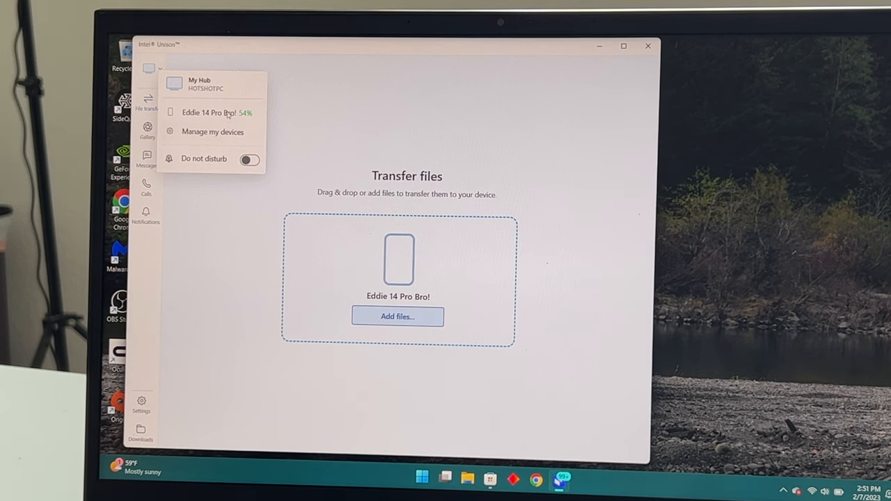
click(161, 68)
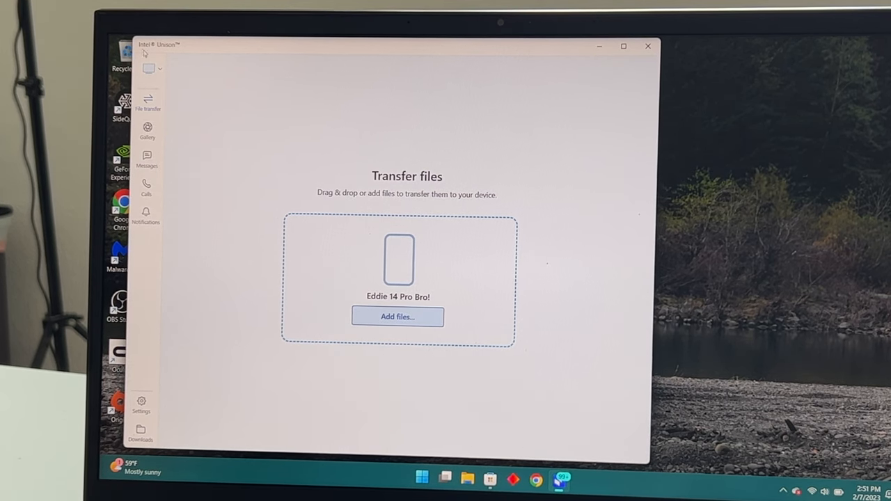
click(142, 405)
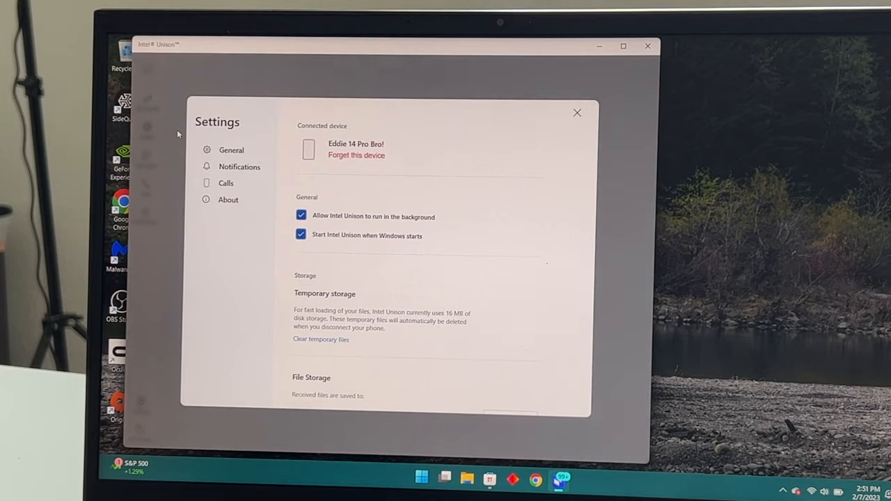